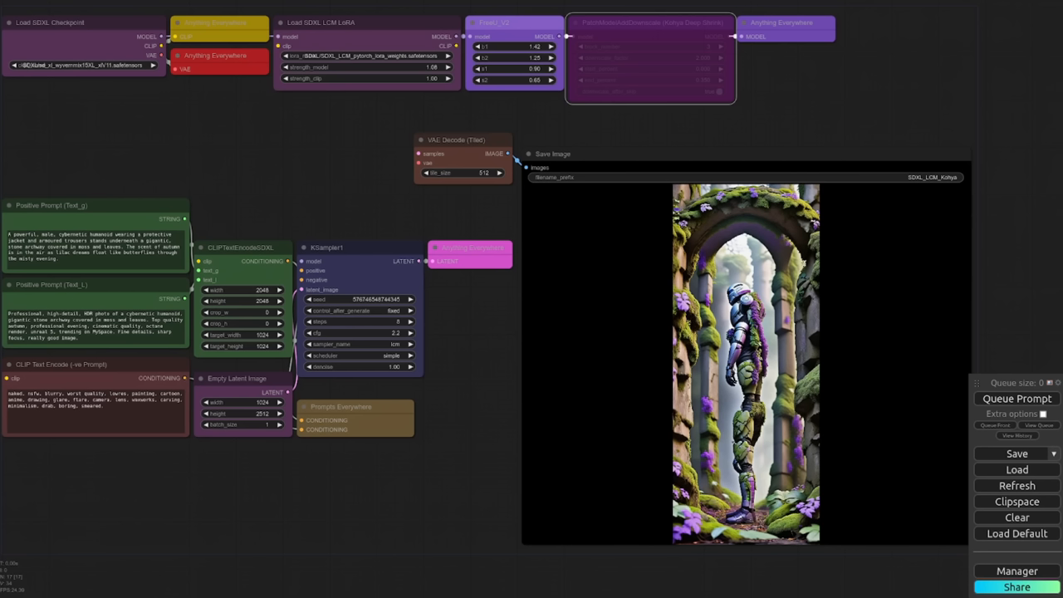
mouse_move(437, 438)
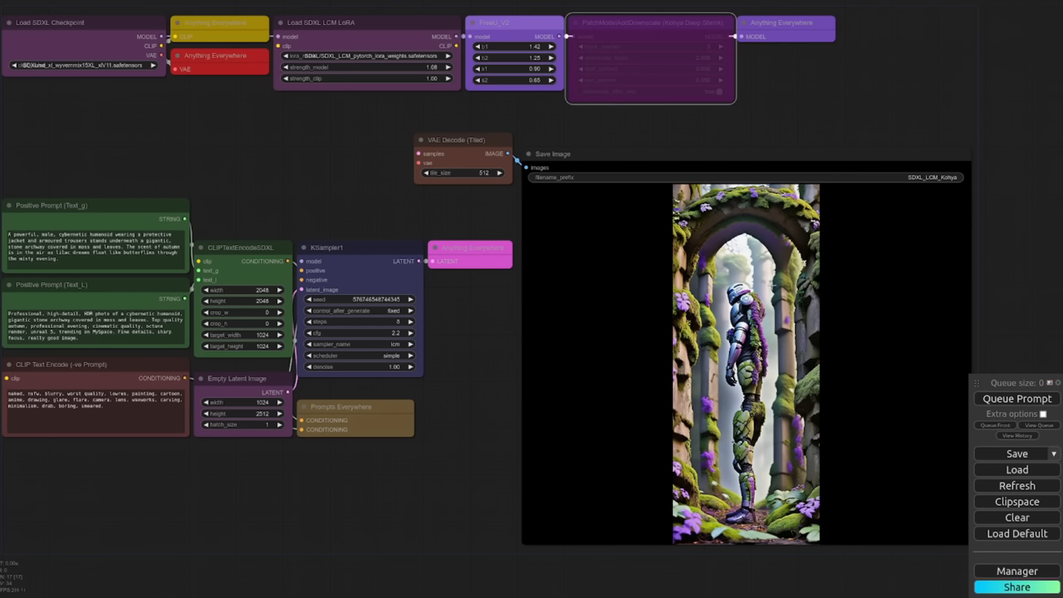
mouse_move(398, 384)
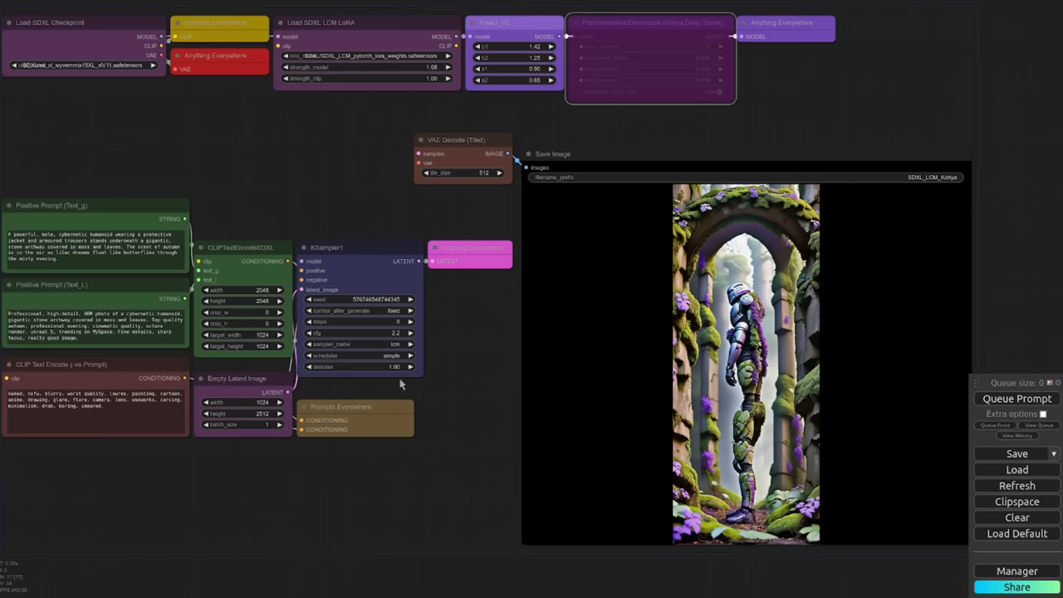
mouse_move(343, 407)
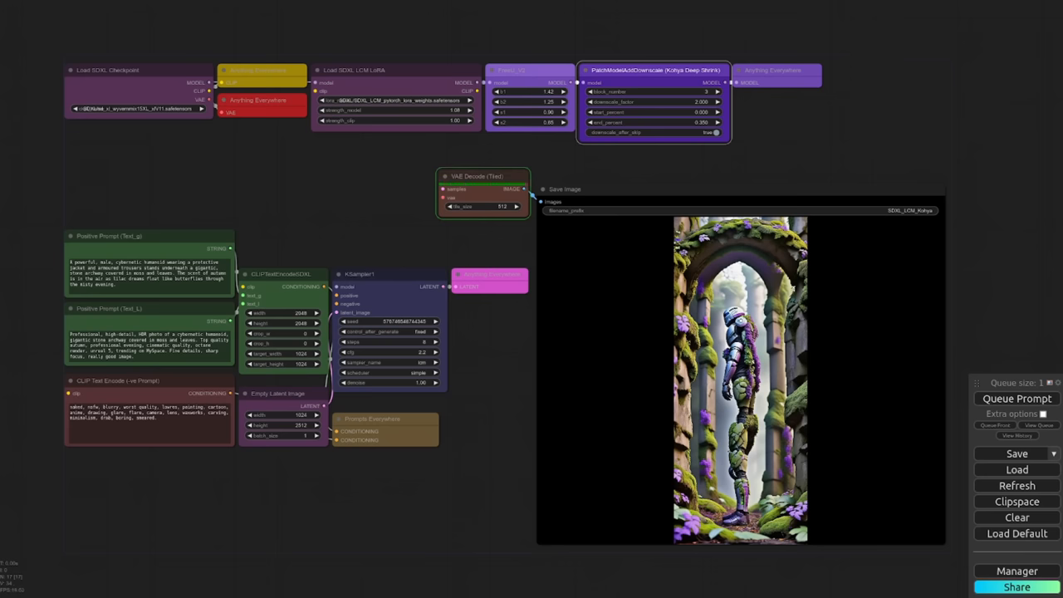
Queue the prompt to render the purple armoured figure in the mossy stone archway.
left_click(1017, 399)
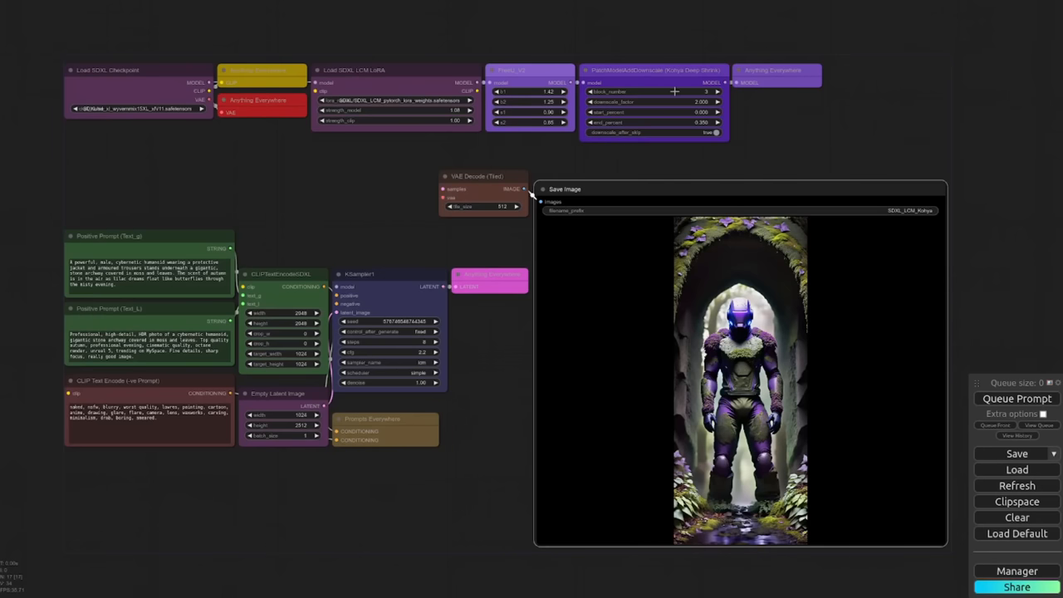
mouse_move(788, 109)
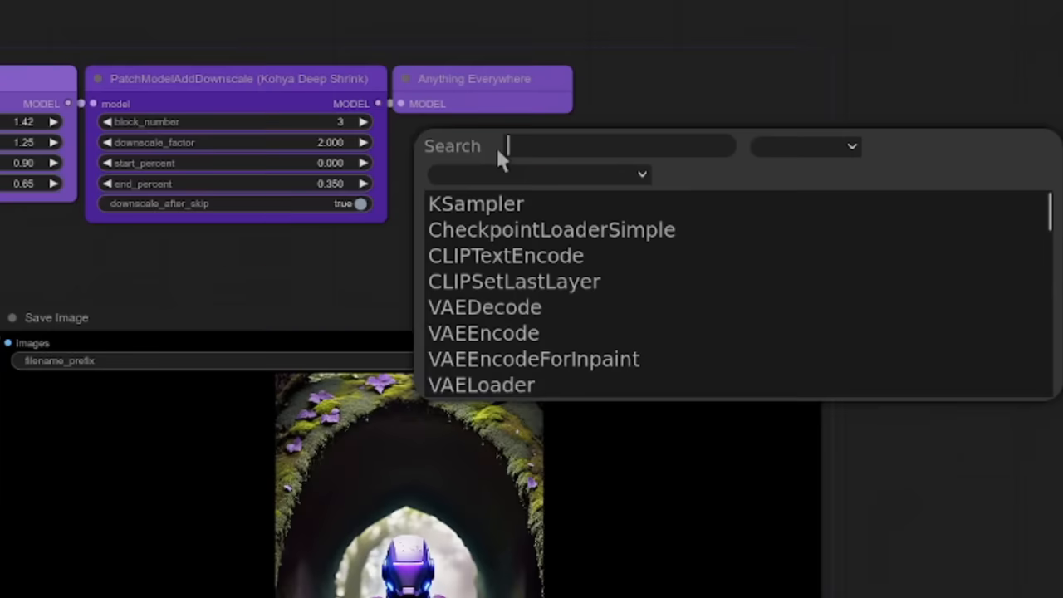
Search the node list for 'Patch' to find PatchModelAddDownscale.
type("Pat")
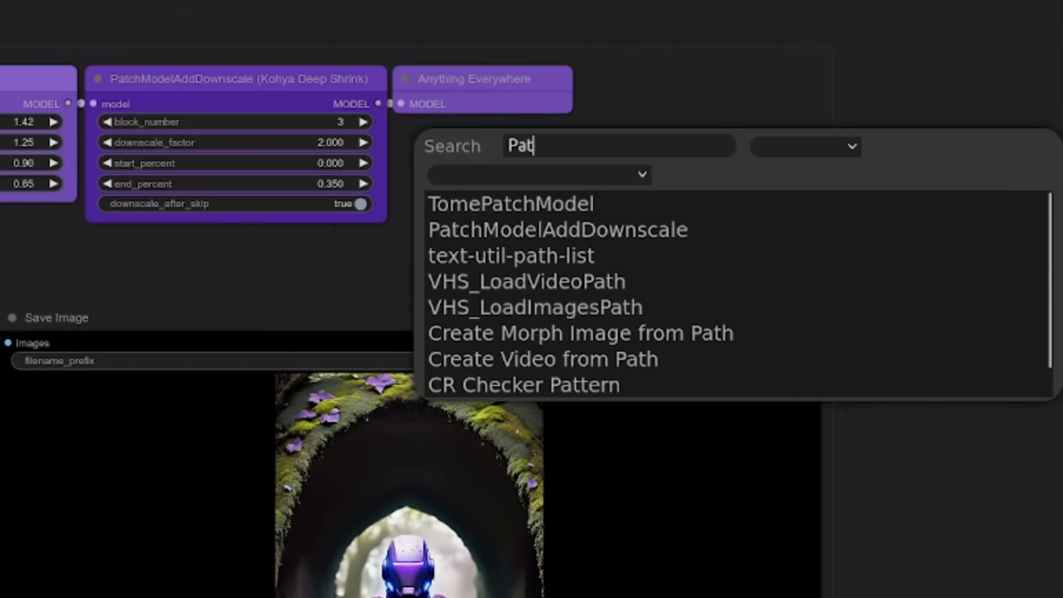
type("ch")
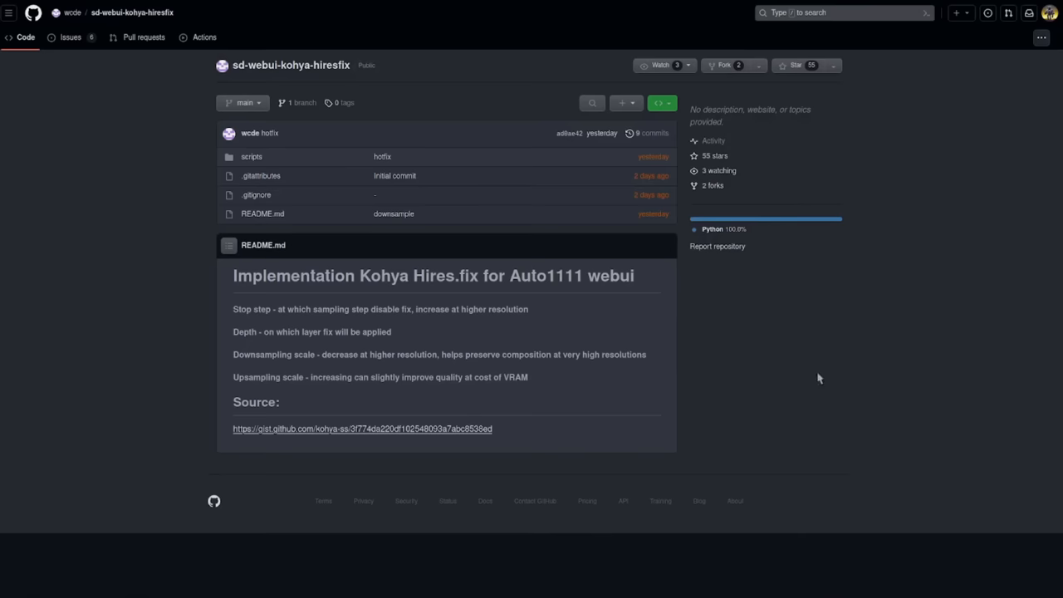
mouse_move(445, 286)
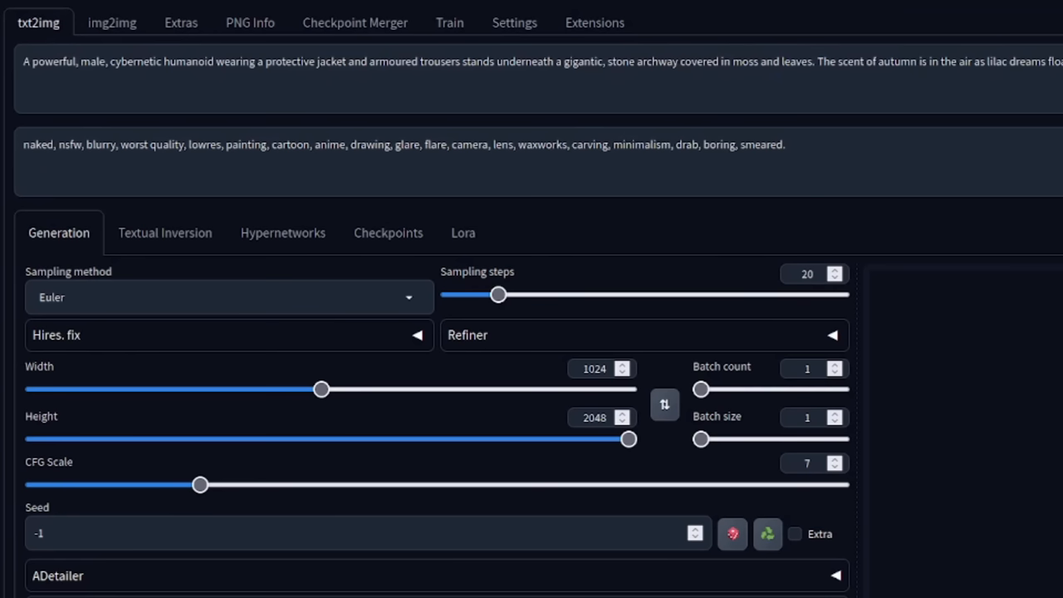
mouse_move(917, 243)
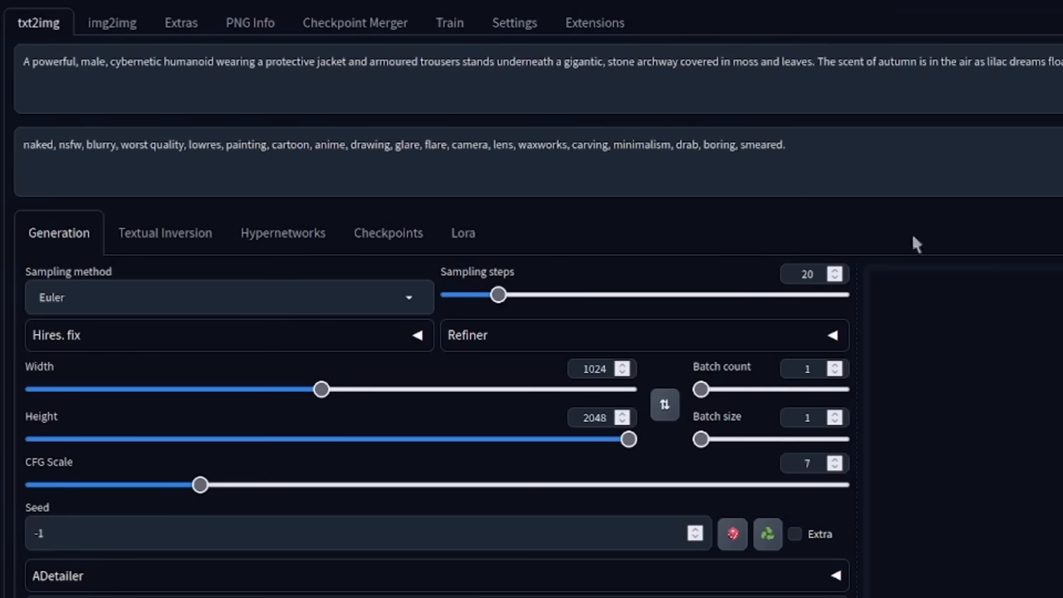
mouse_move(999, 356)
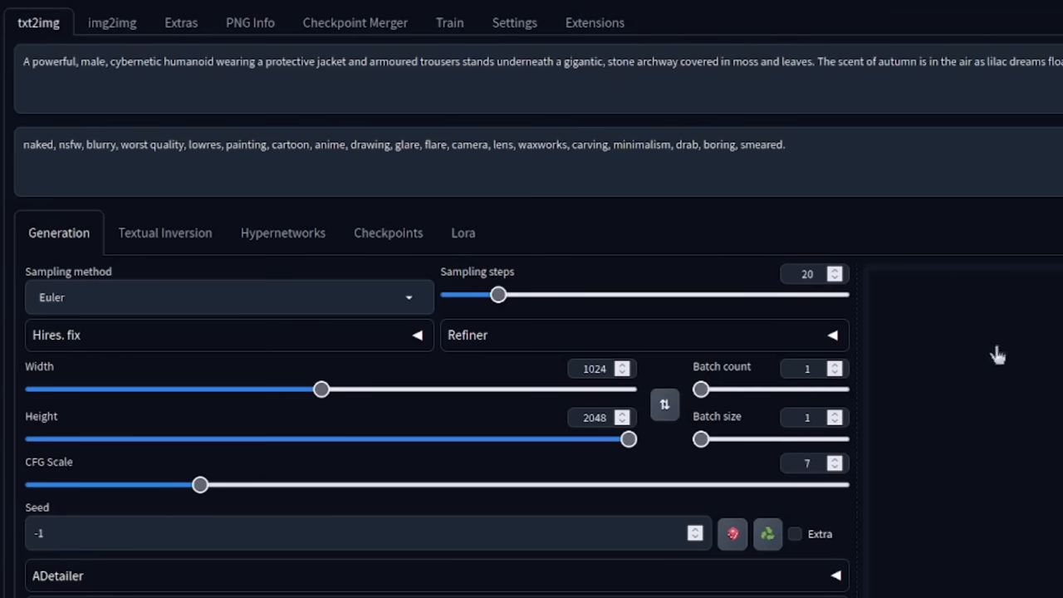
mouse_move(395, 332)
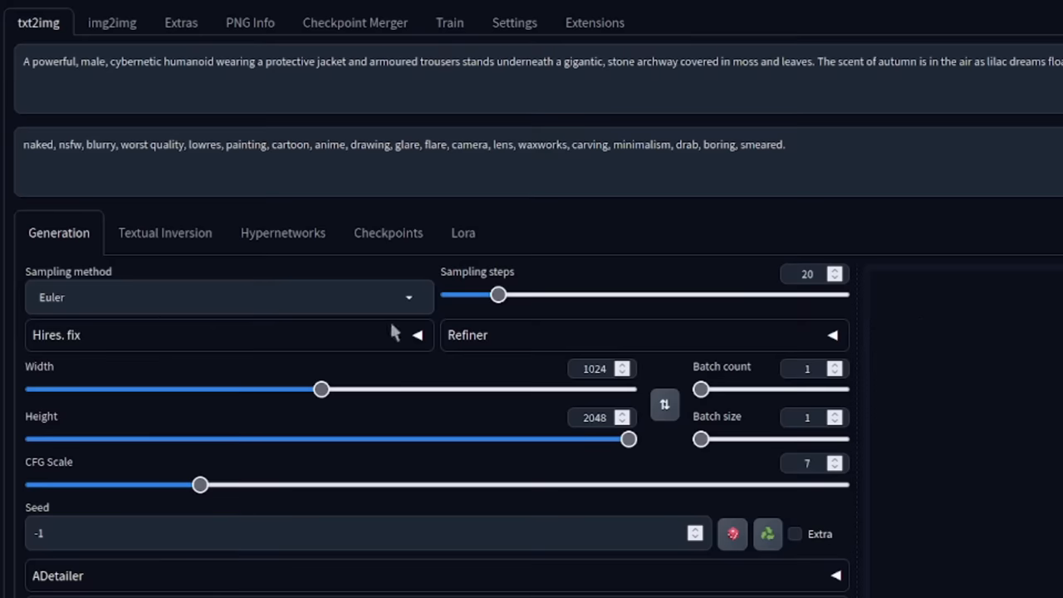
scroll("down", 3)
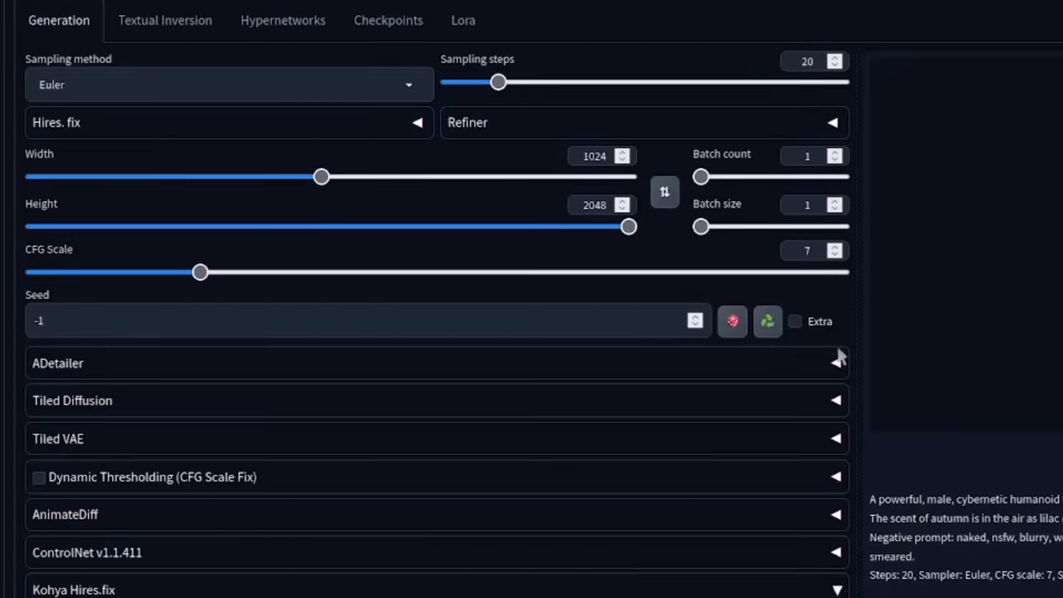
mouse_move(642, 202)
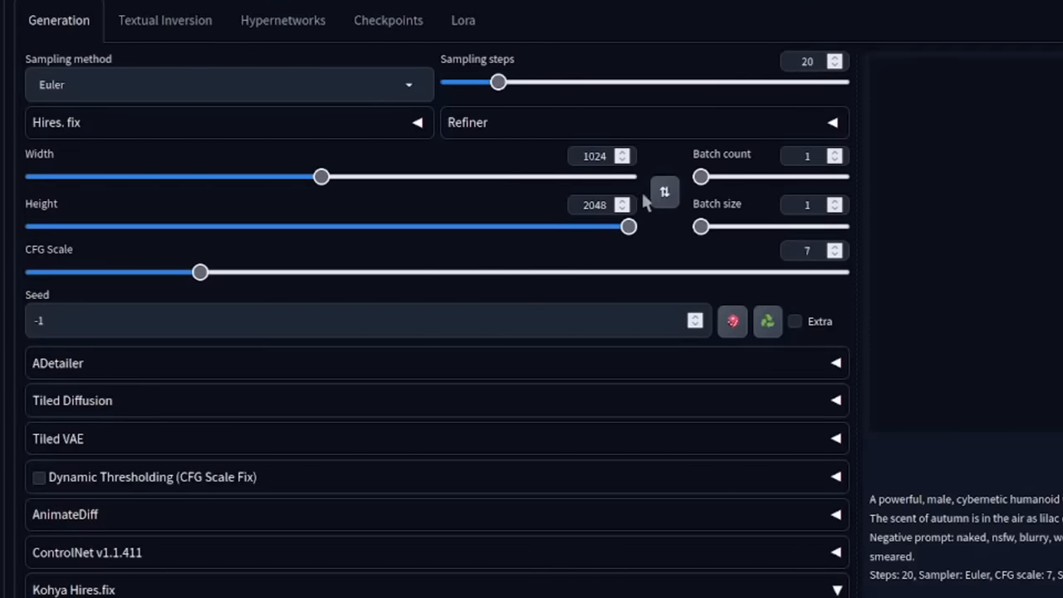
mouse_move(608, 206)
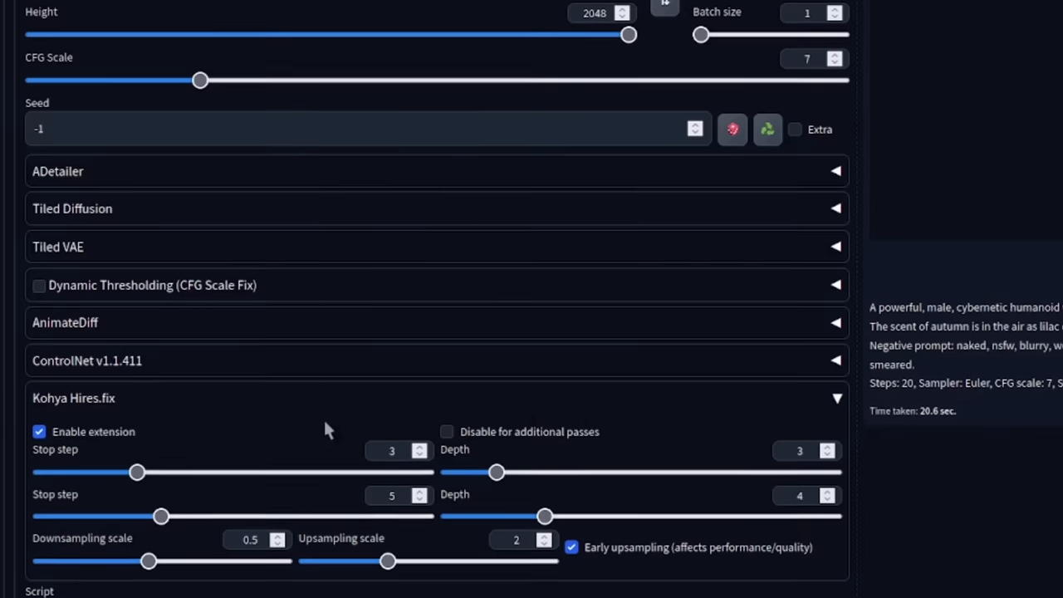
scroll("down", 3)
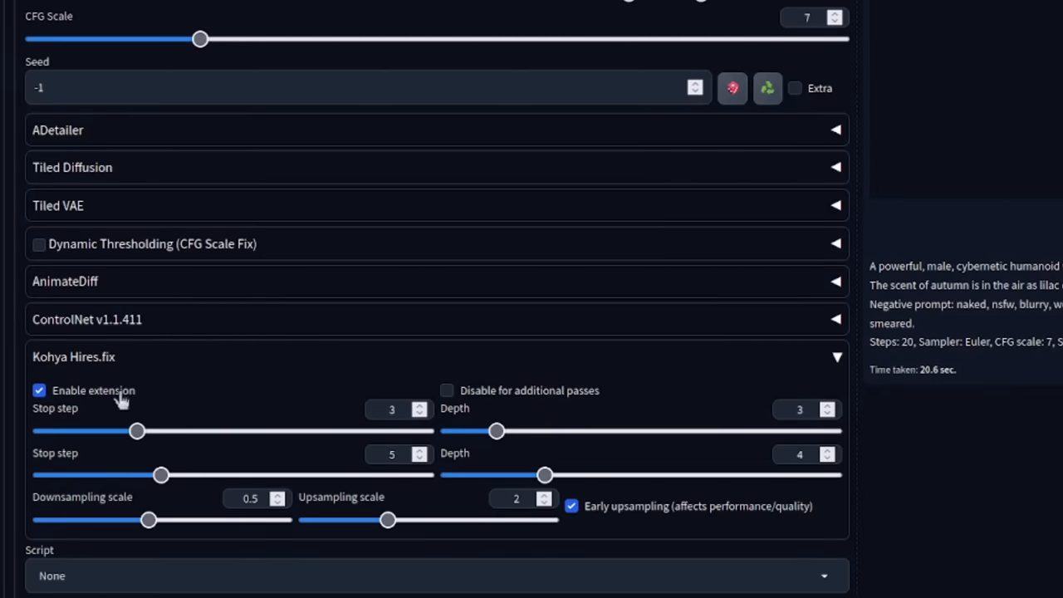
mouse_move(268, 407)
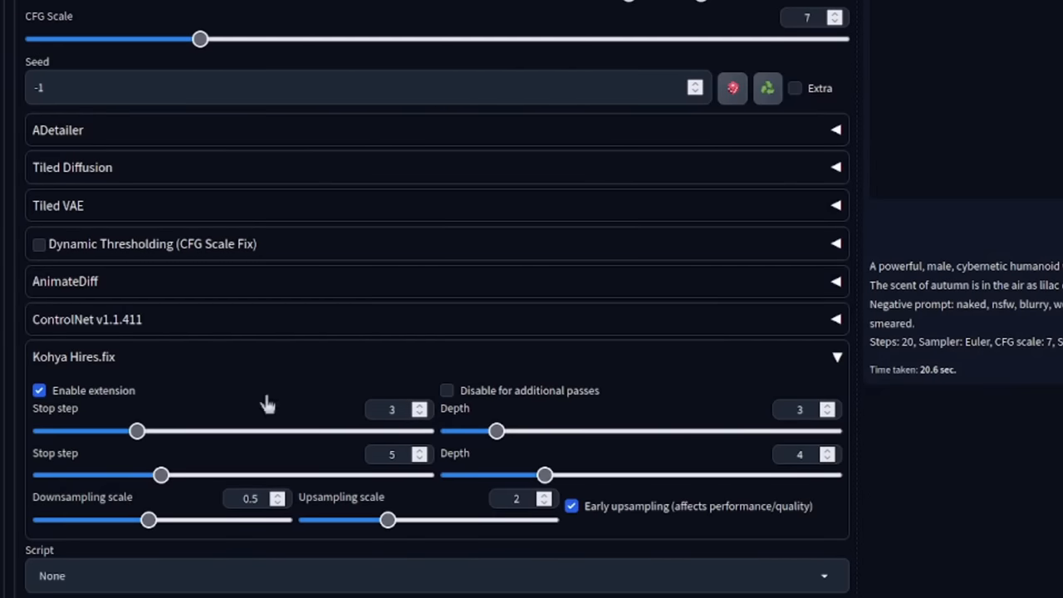
scroll("up", 3)
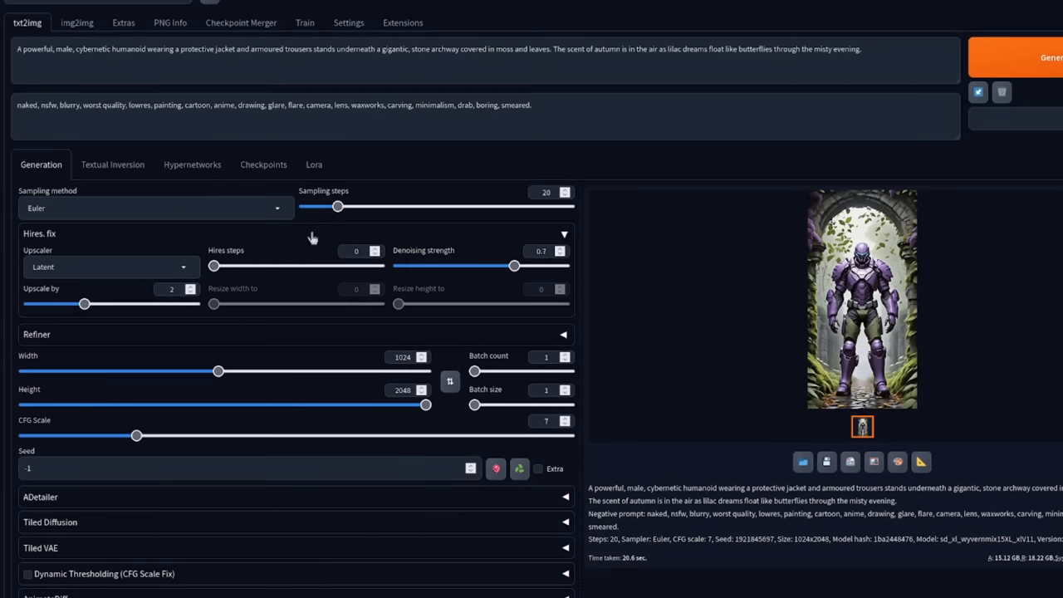
mouse_move(276, 295)
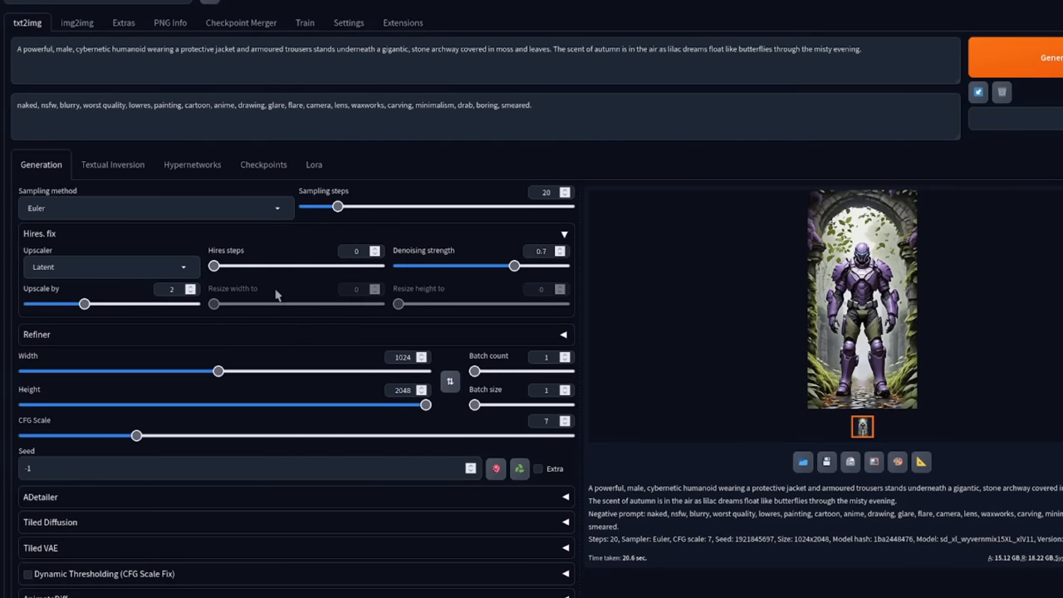
Scroll txt2img to the Hires. fix options with Latent upscaler at 2x.
scroll("down", 3)
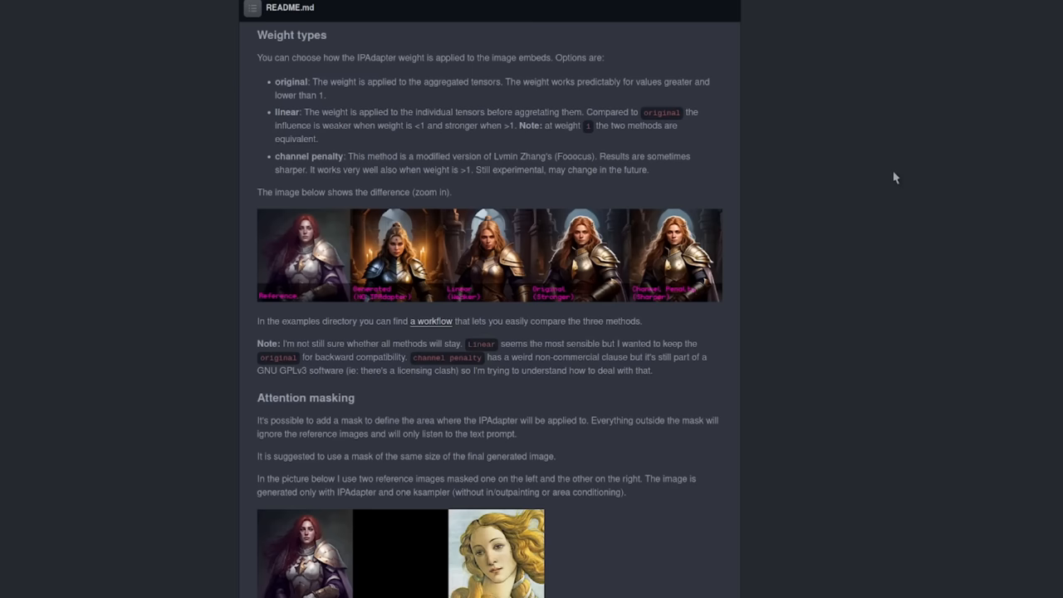
Scroll the IPAdapter Plus README to the masking section with 'simple' and 'two masks' workflow links.
scroll("down", 3)
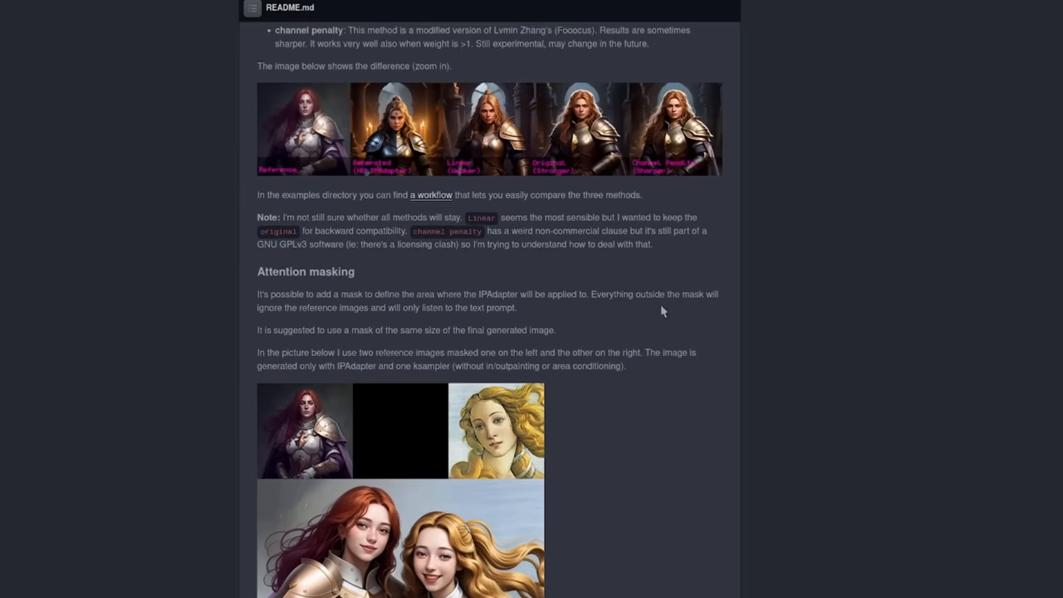
scroll("up", 3)
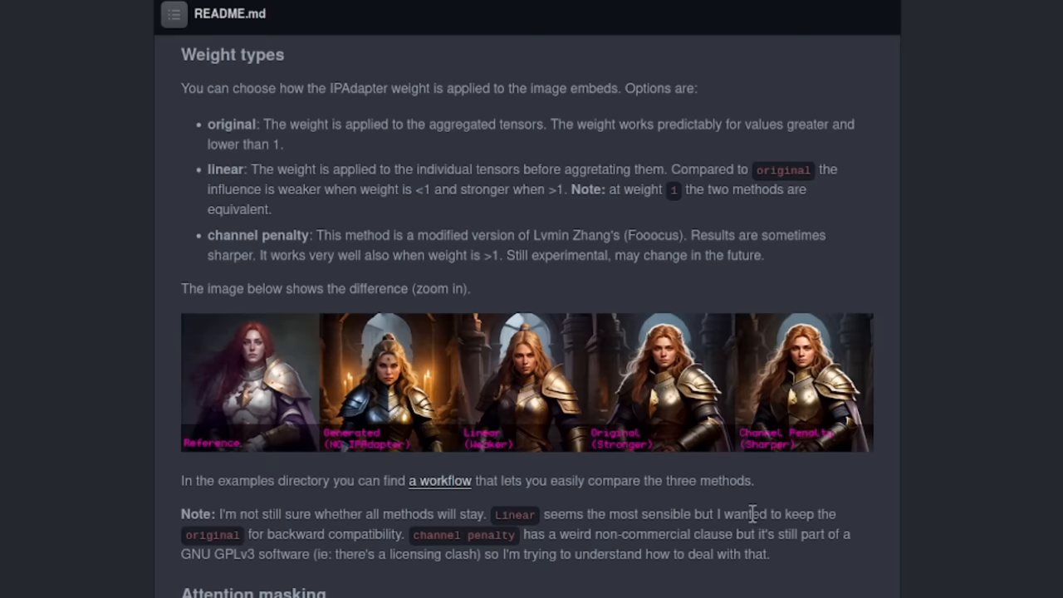
scroll("down", 3)
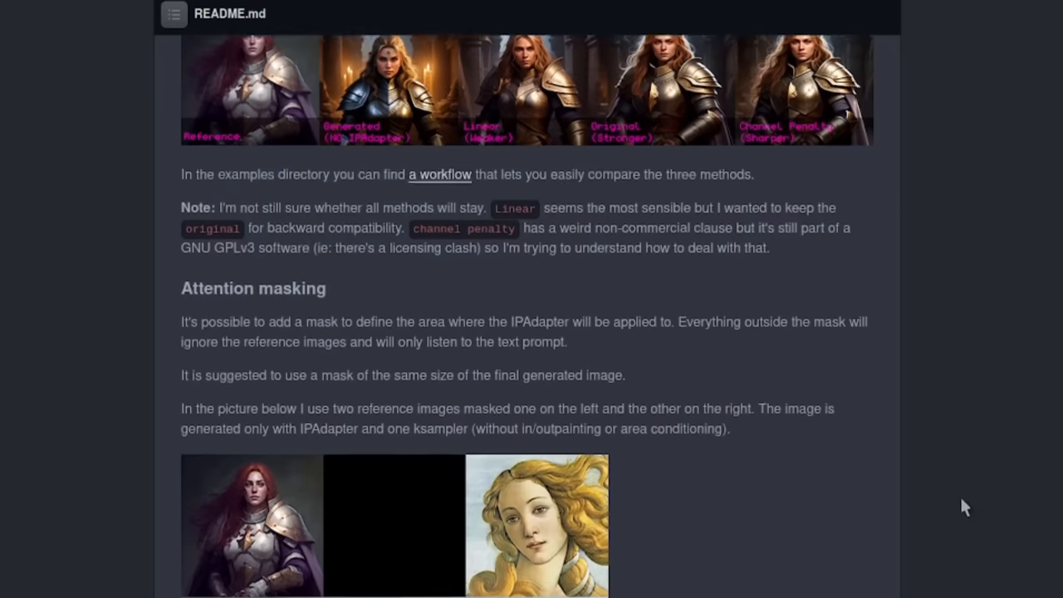
scroll("down", 3)
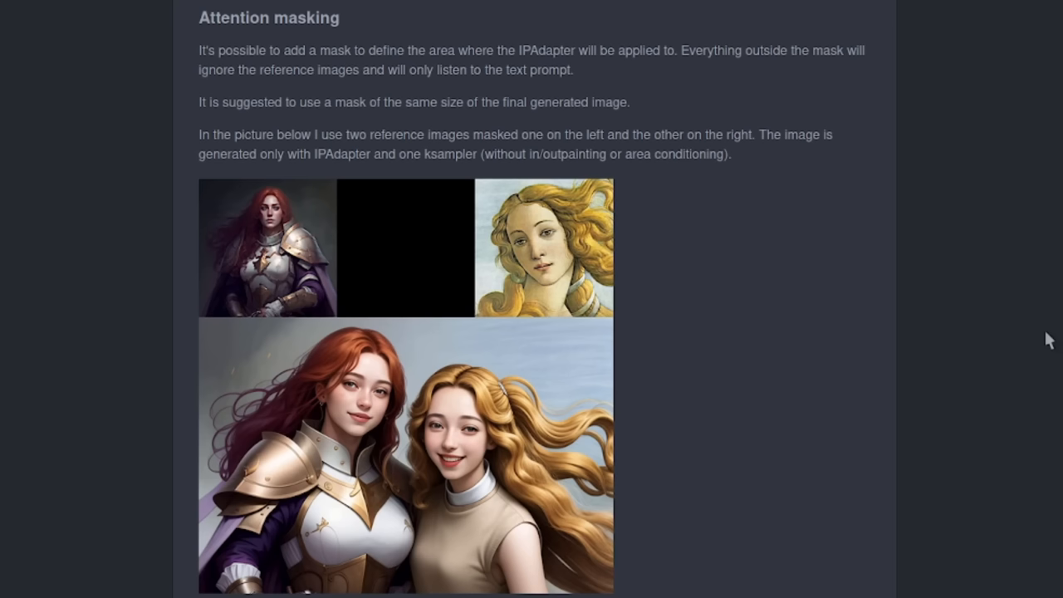
mouse_move(1007, 366)
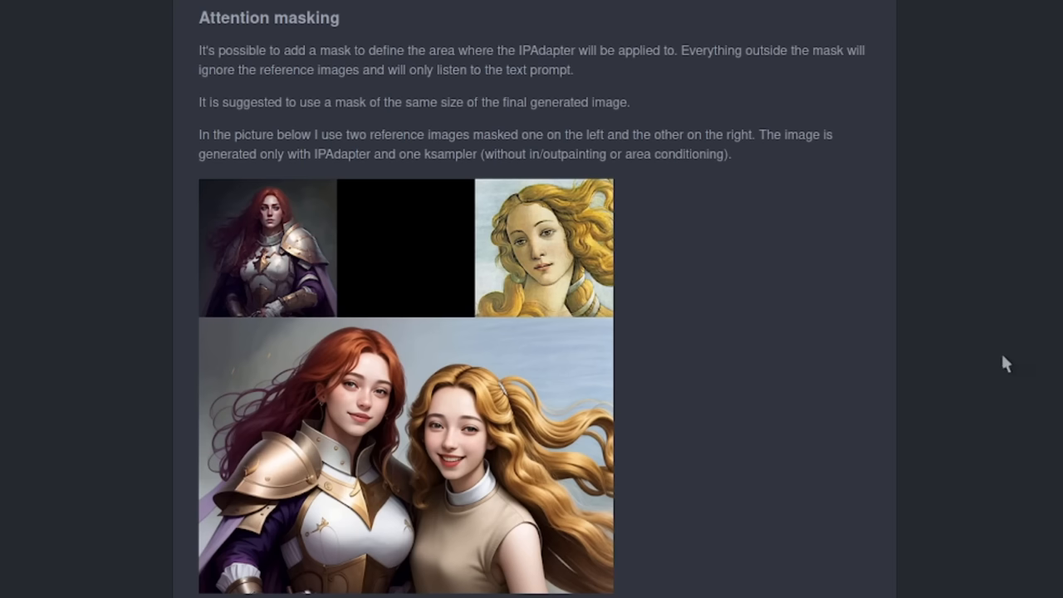
scroll("down", 3)
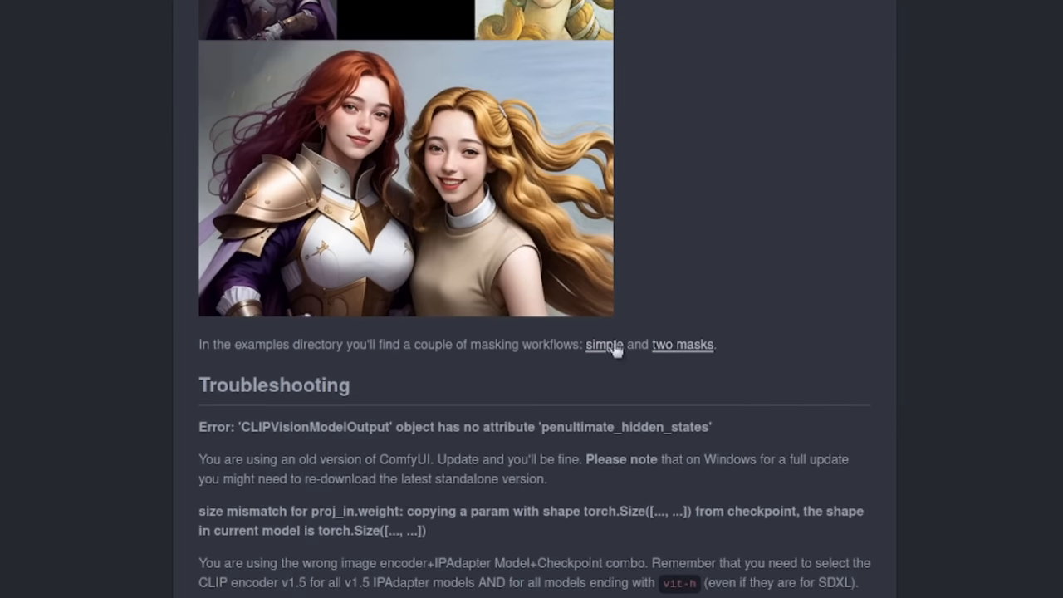
mouse_move(678, 363)
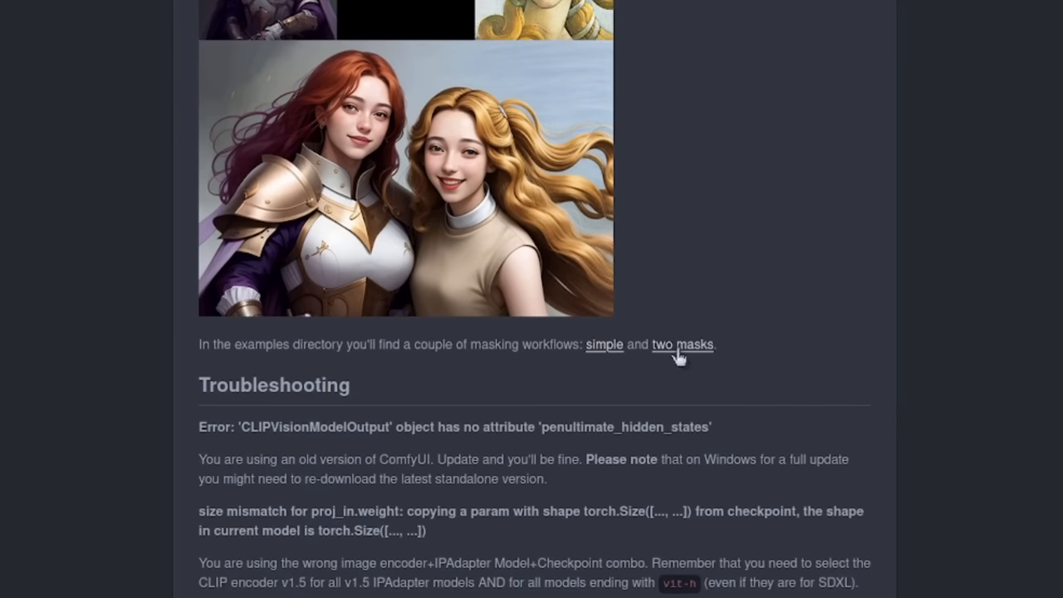
mouse_move(680, 363)
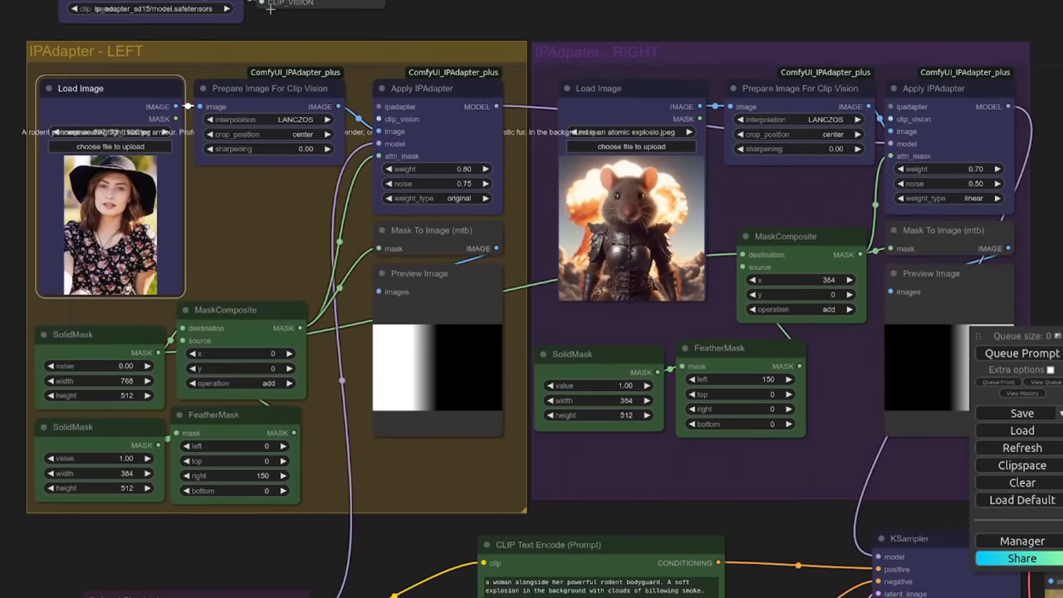
mouse_move(130, 58)
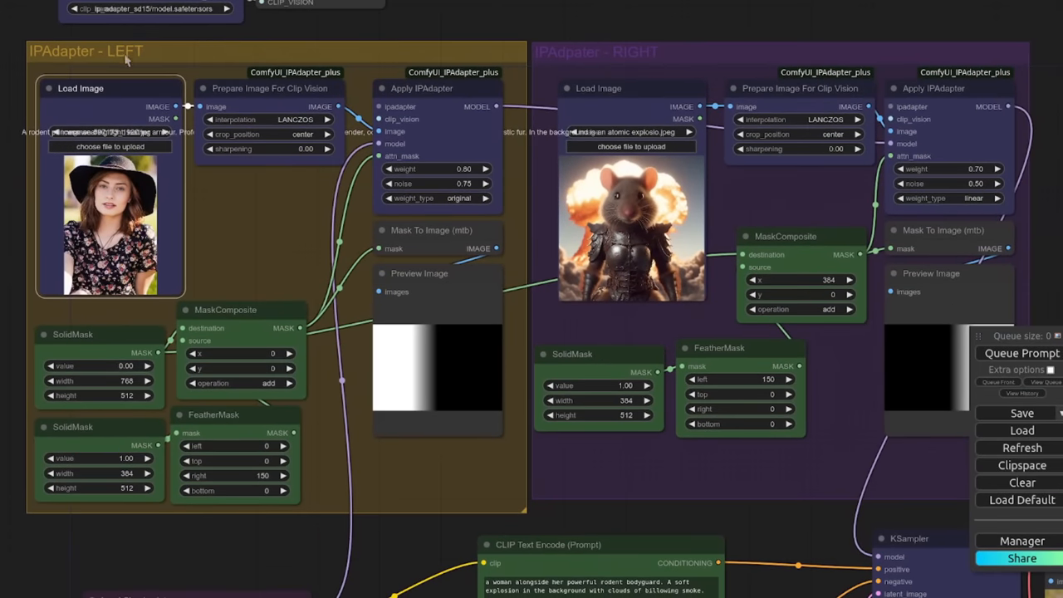
mouse_move(608, 64)
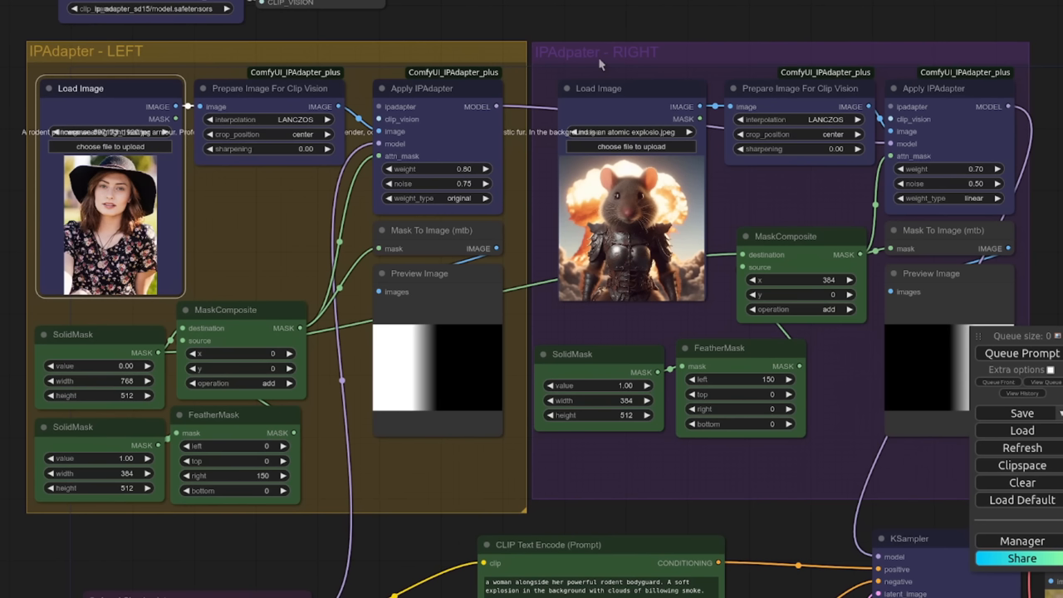
mouse_move(599, 64)
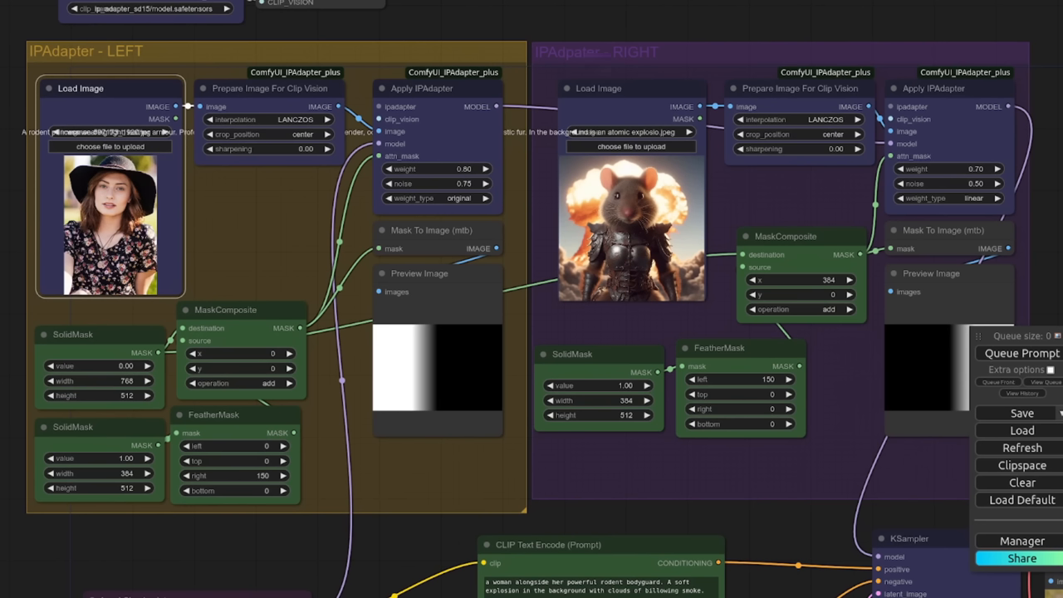
mouse_move(131, 66)
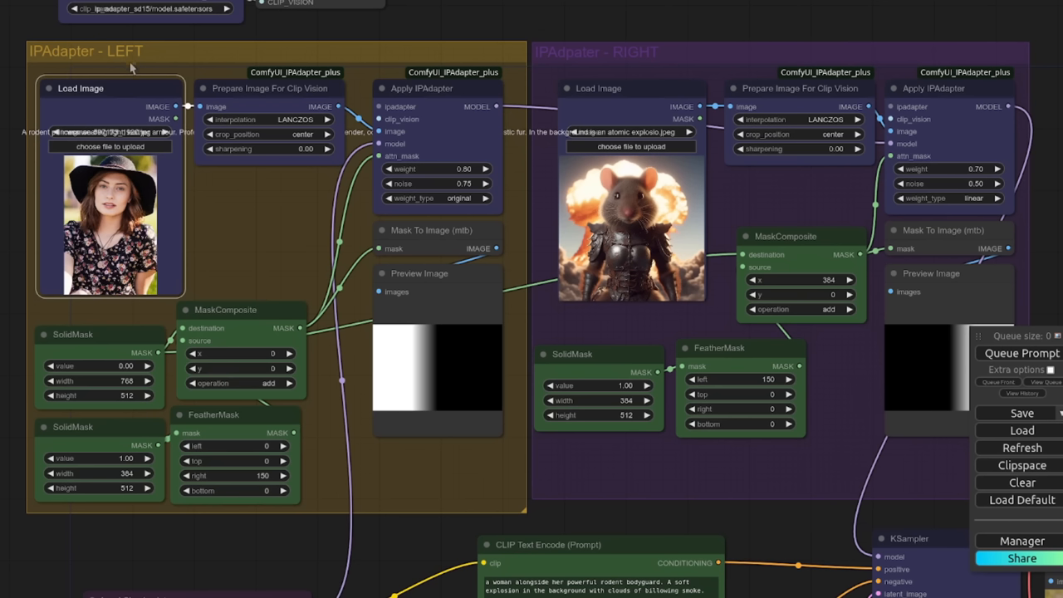
mouse_move(130, 177)
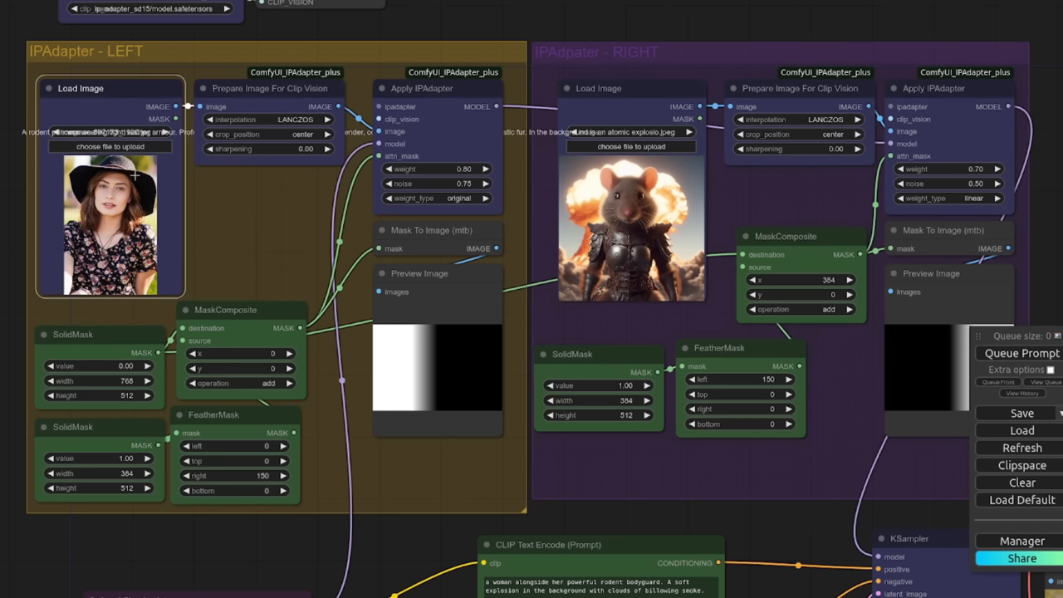
mouse_move(282, 292)
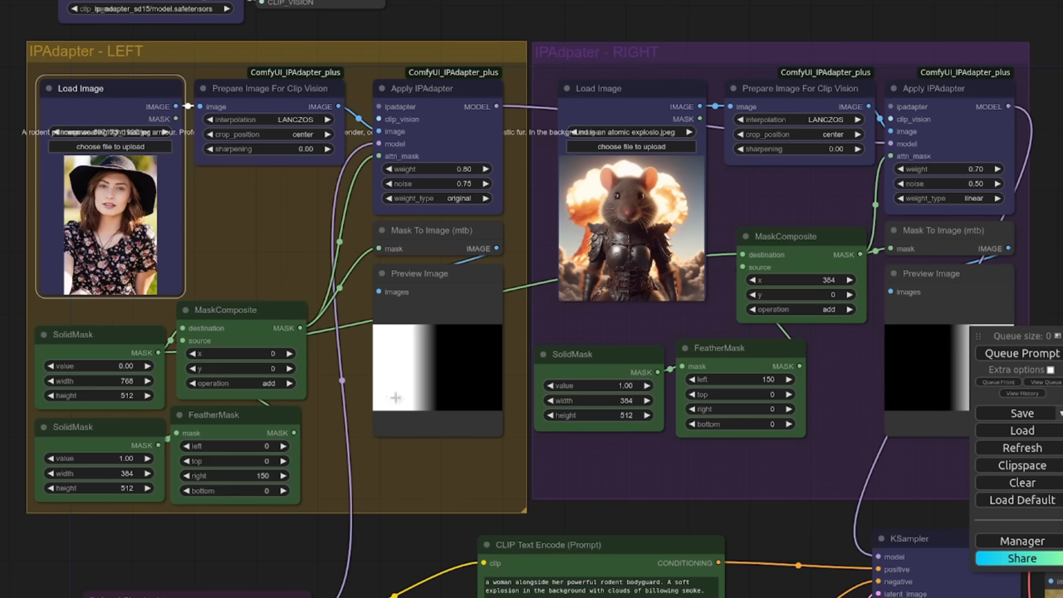
mouse_move(399, 378)
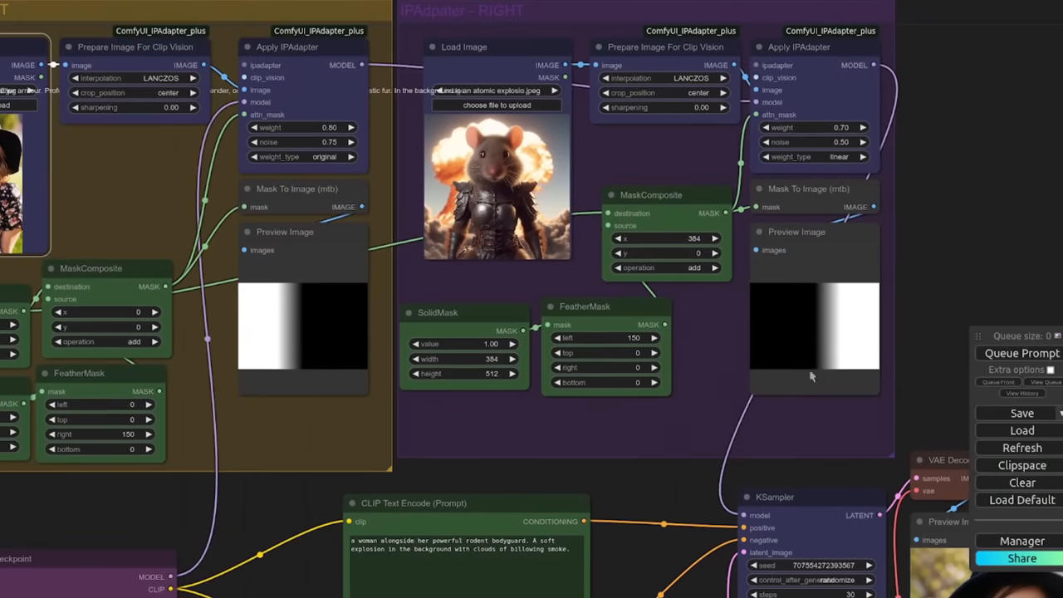
mouse_move(841, 312)
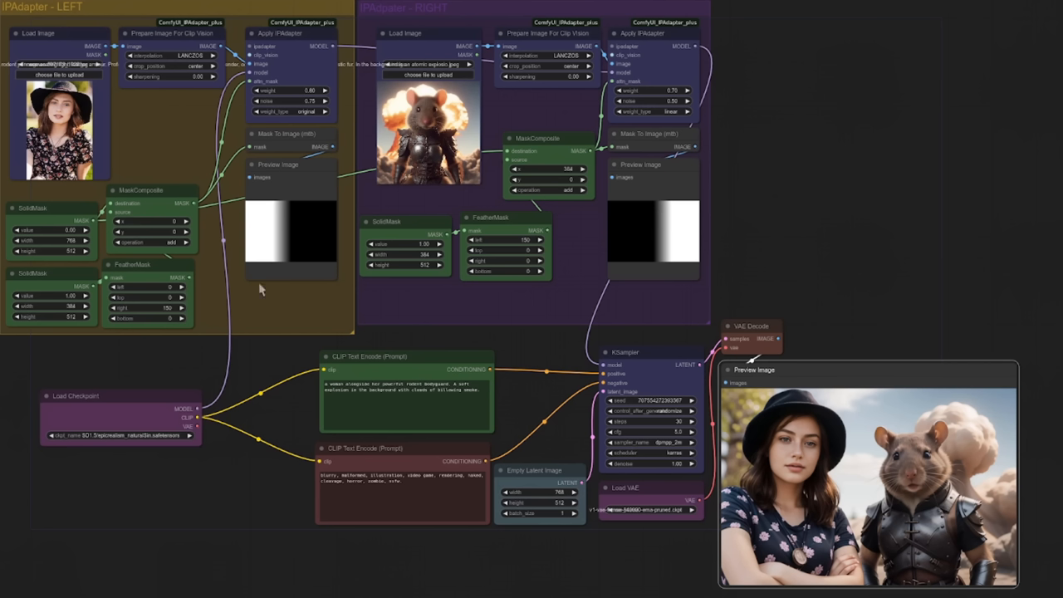
mouse_move(552, 212)
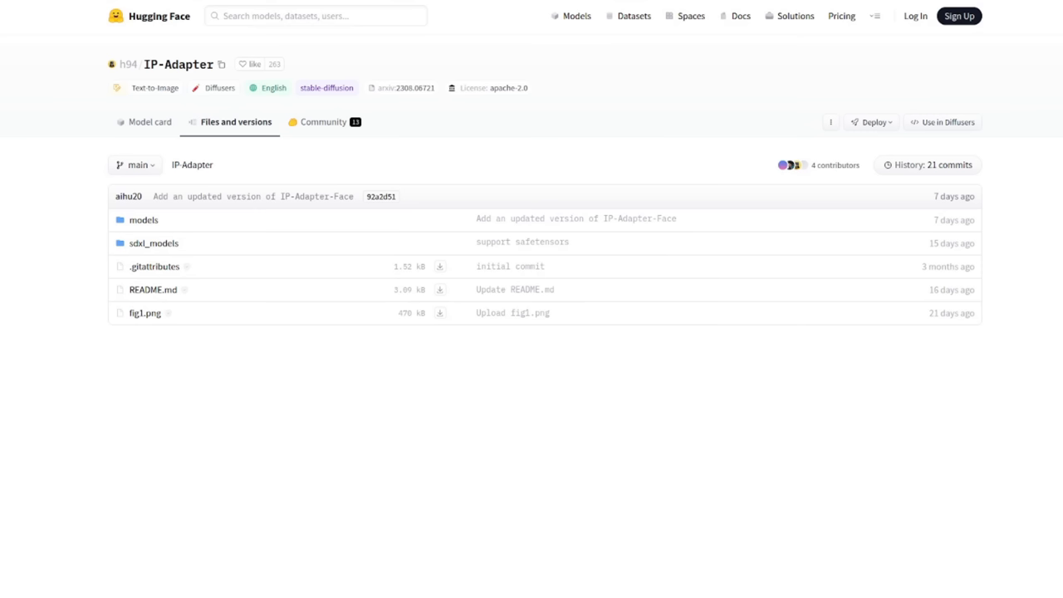
mouse_move(143, 219)
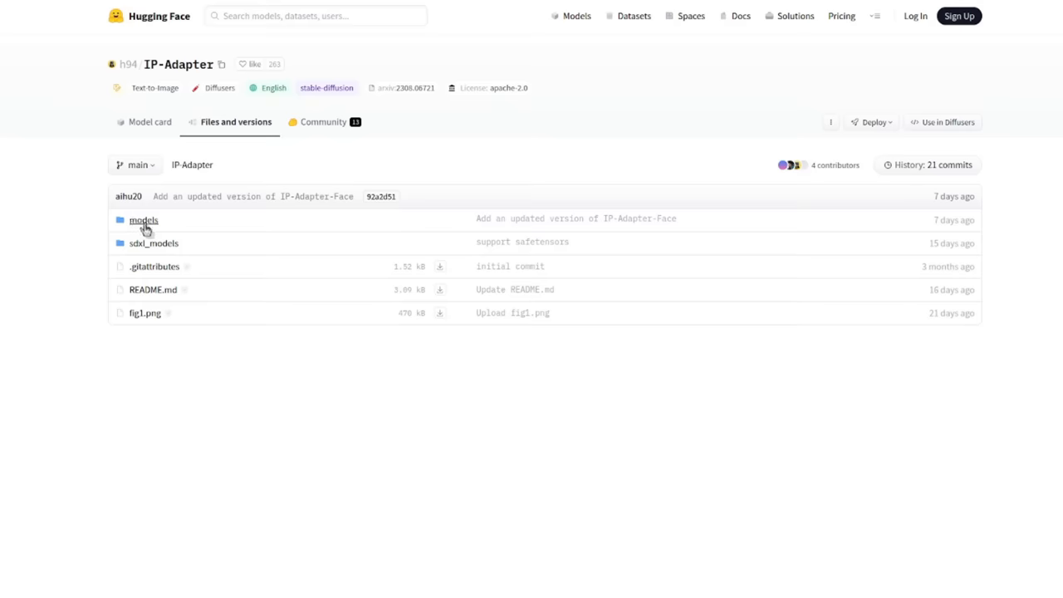
mouse_move(145, 225)
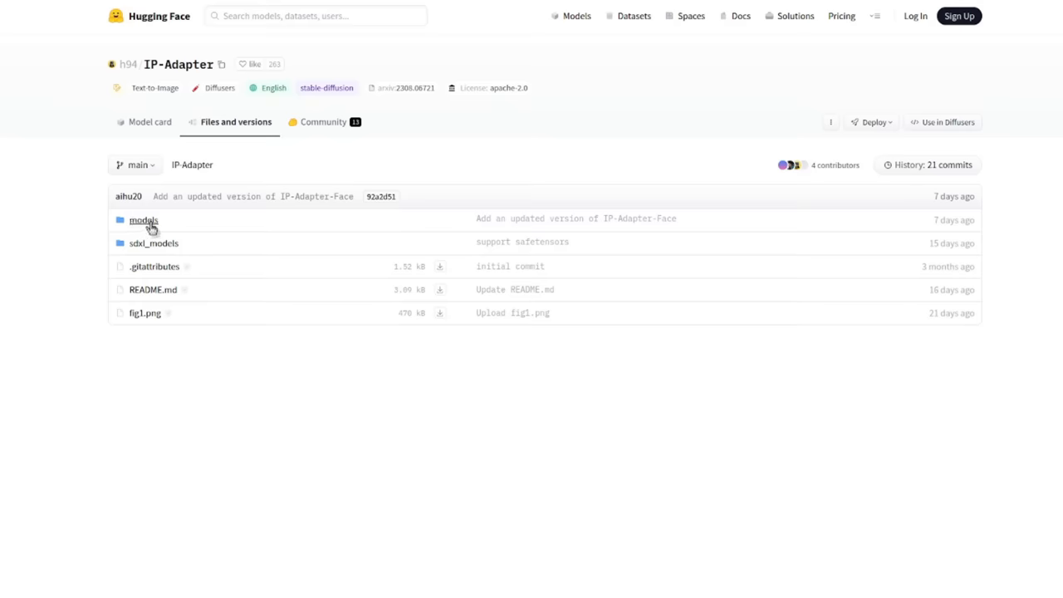
Enter the IP-Adapter repository's models folder listing the full-face SD1.5 files.
left_click(143, 219)
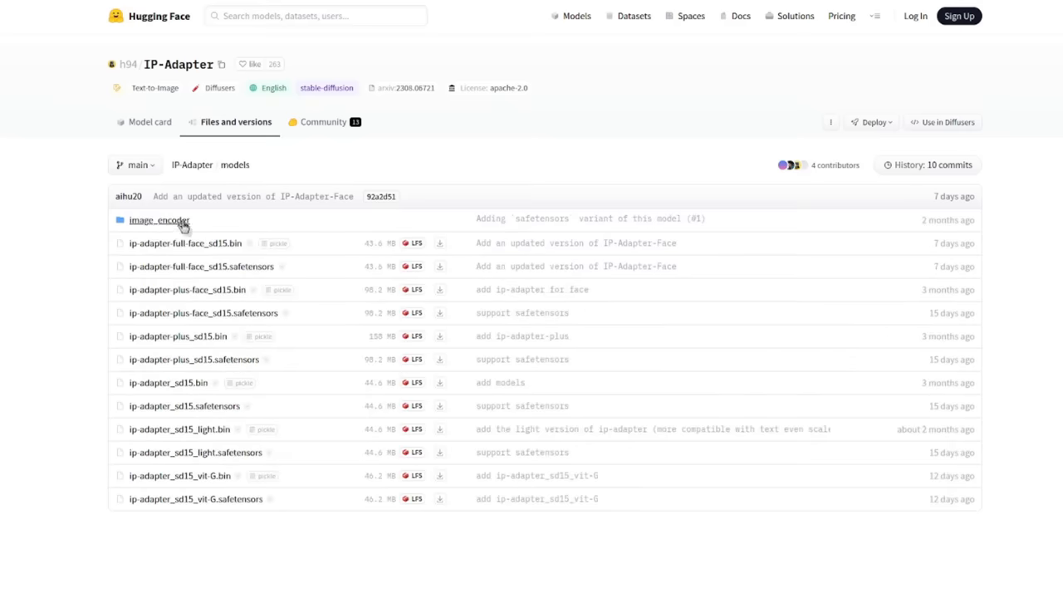
mouse_move(141, 272)
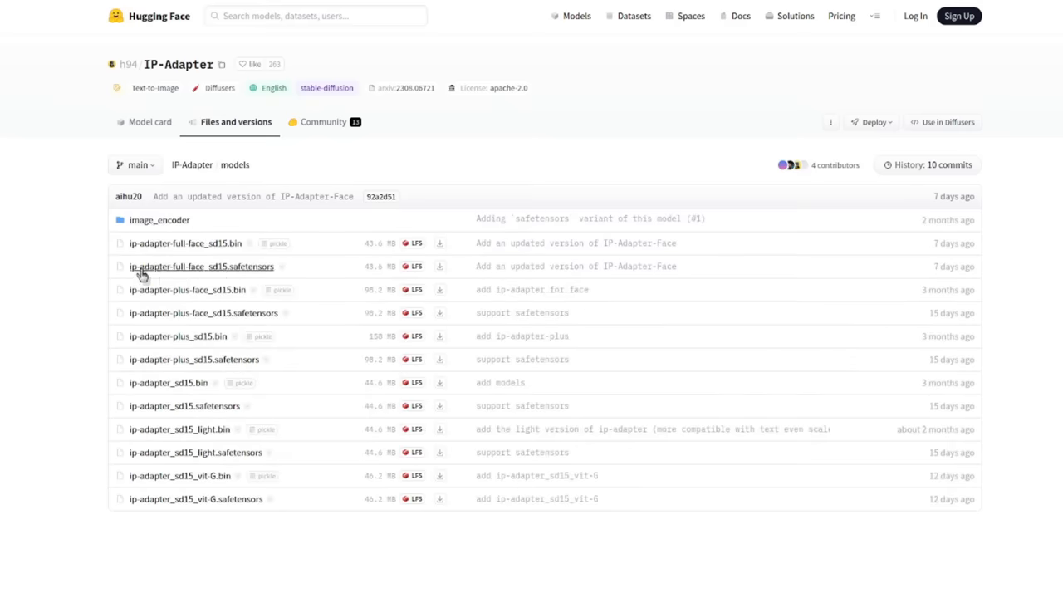
mouse_move(234, 283)
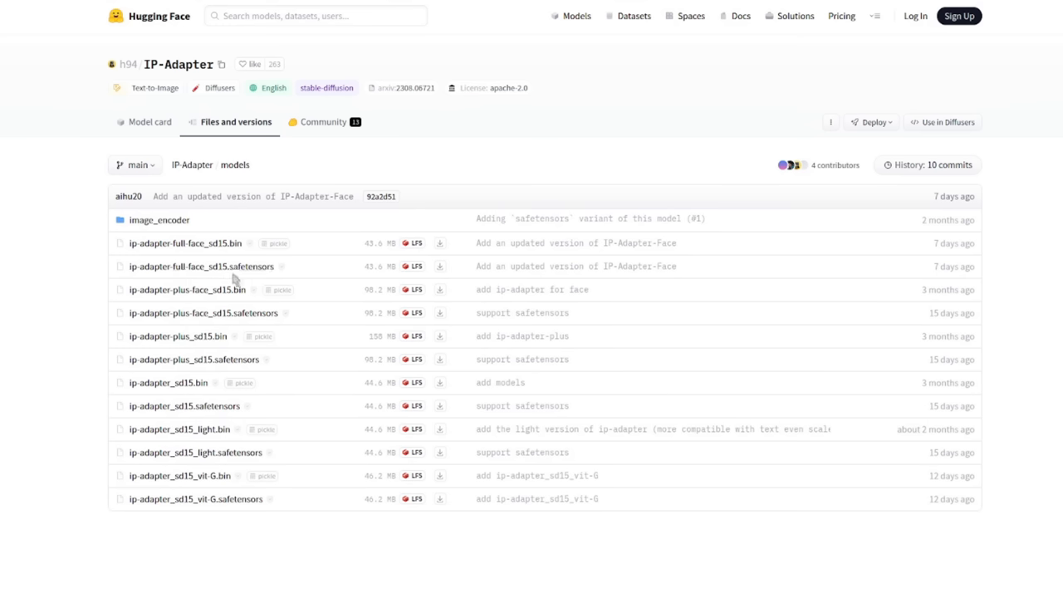
mouse_move(236, 246)
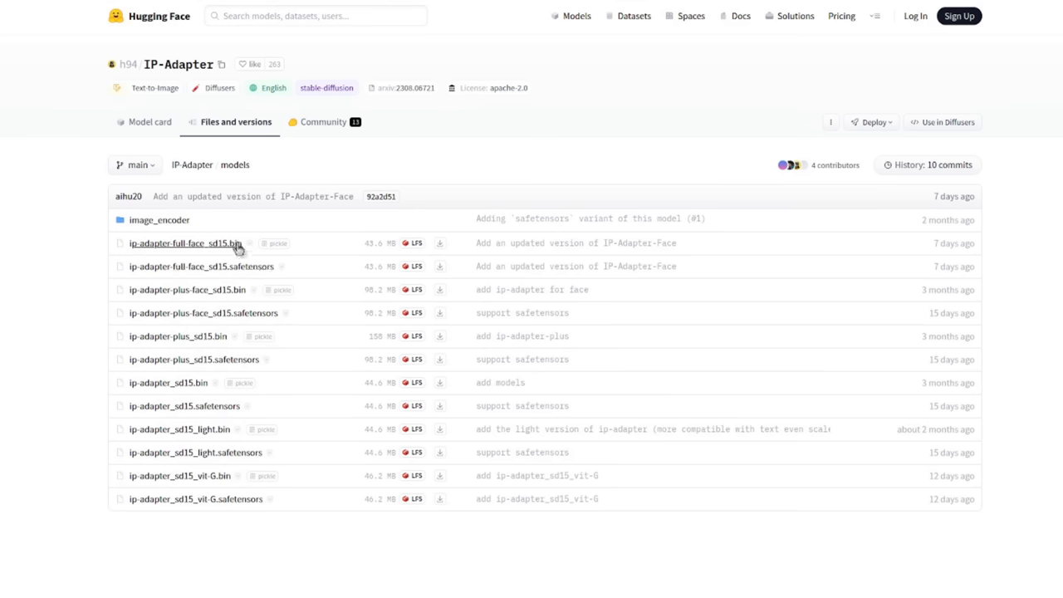
mouse_move(439, 196)
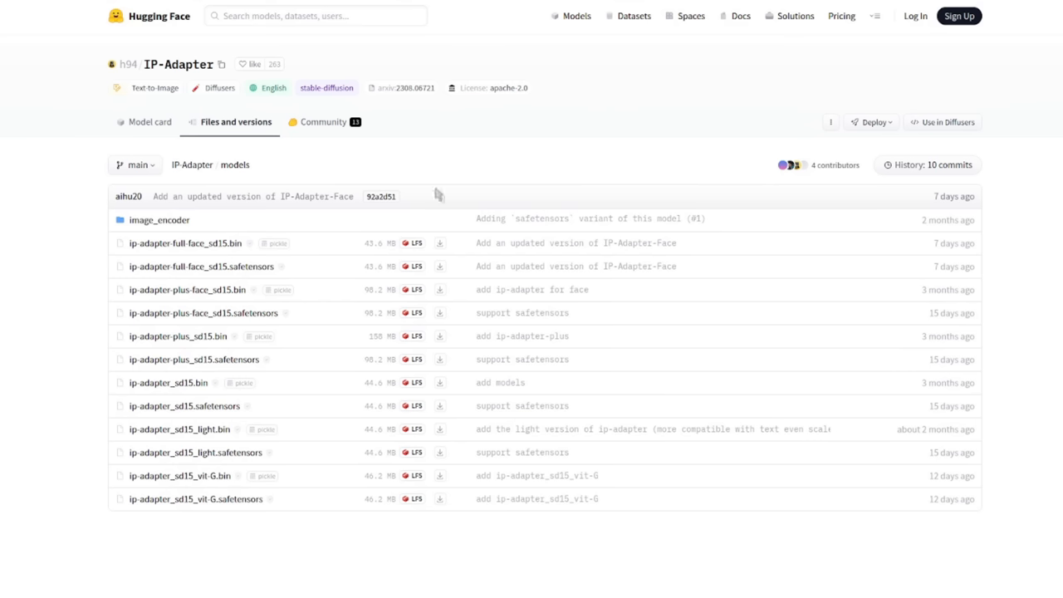
mouse_move(386, 313)
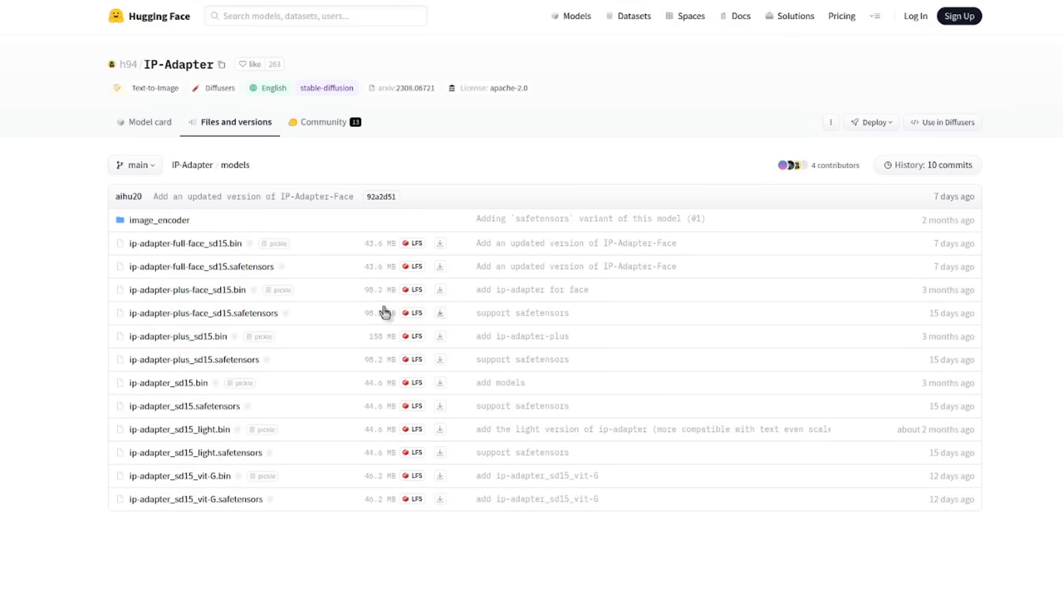
mouse_move(206, 295)
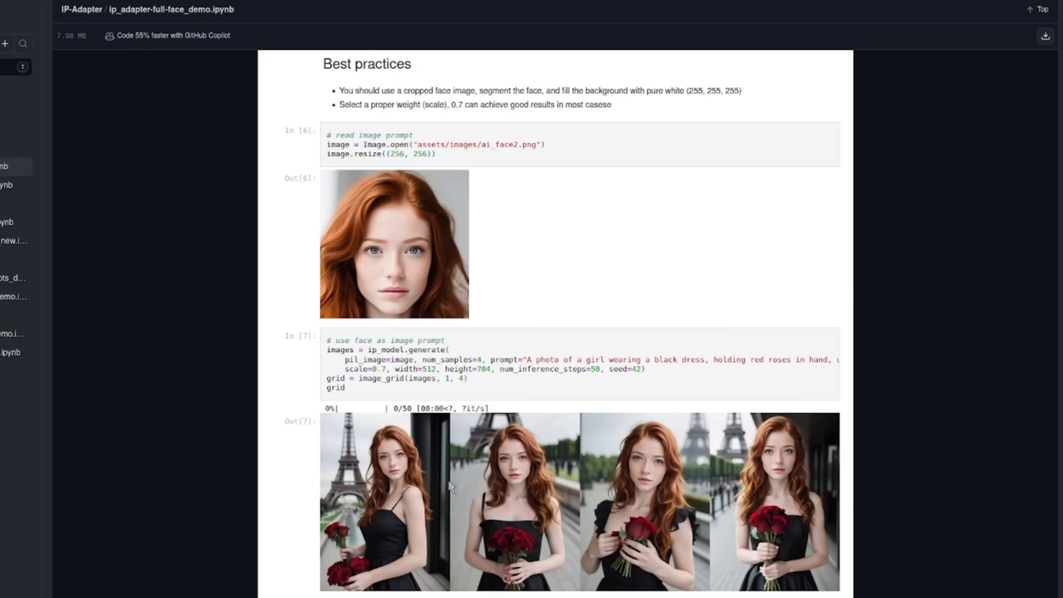
mouse_move(970, 449)
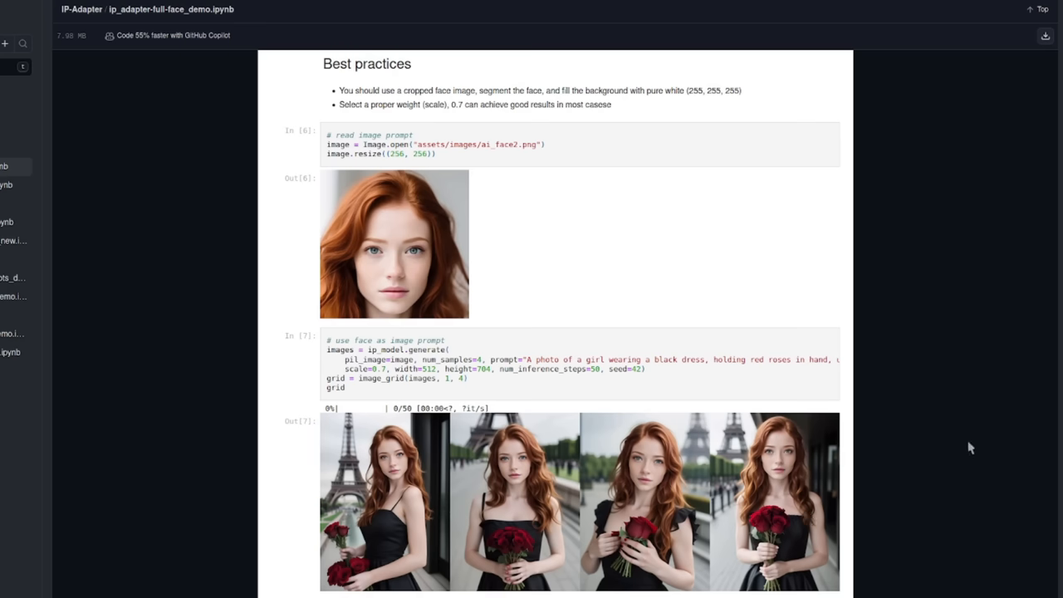
Scroll the full-face demo notebook to its Best practices section and output grid.
scroll("down", 3)
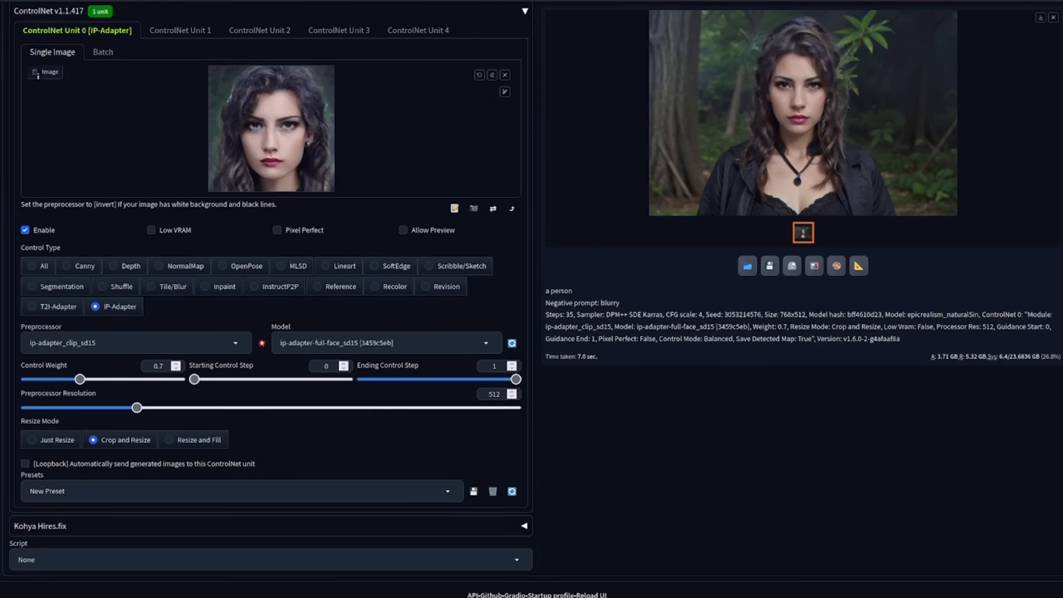
mouse_move(148, 316)
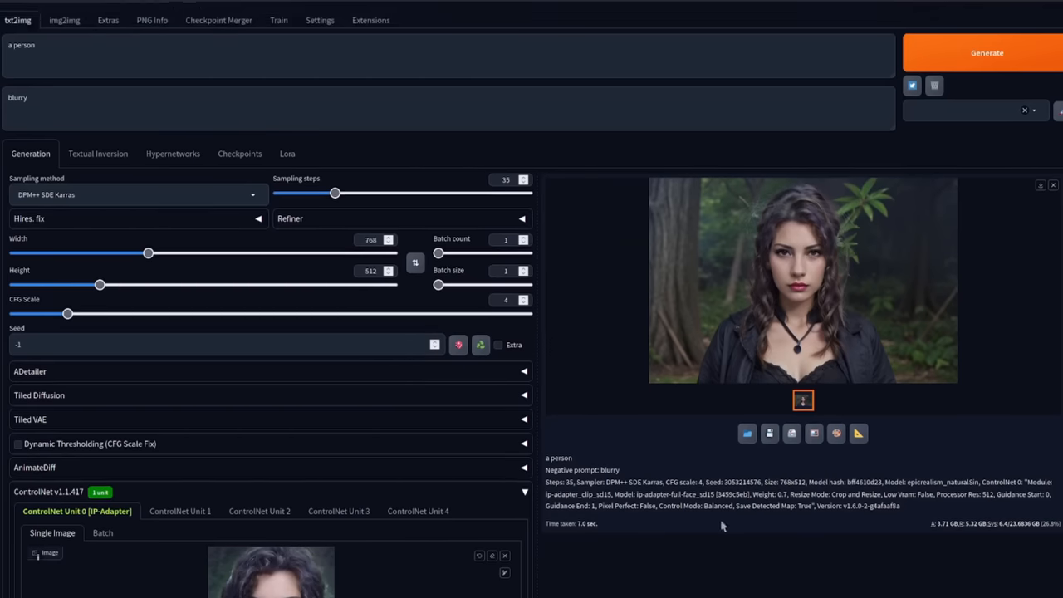
Scroll to the ControlNet Unit 0 settings using ip-adapter-full-face_sd15 behind the forest portrait.
scroll("down", 3)
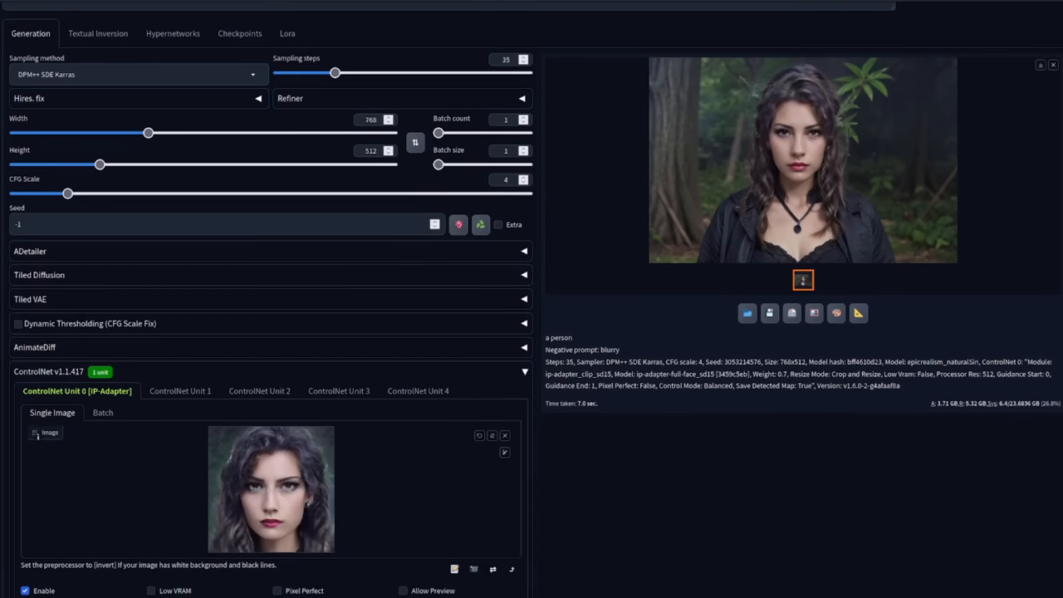